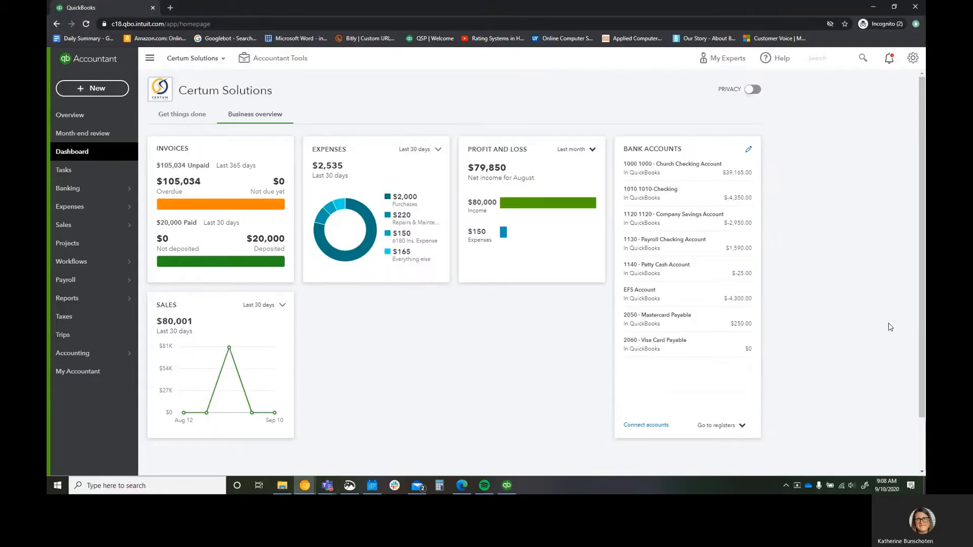
{"action": "mouse_move", "coordinate": [892, 422]}
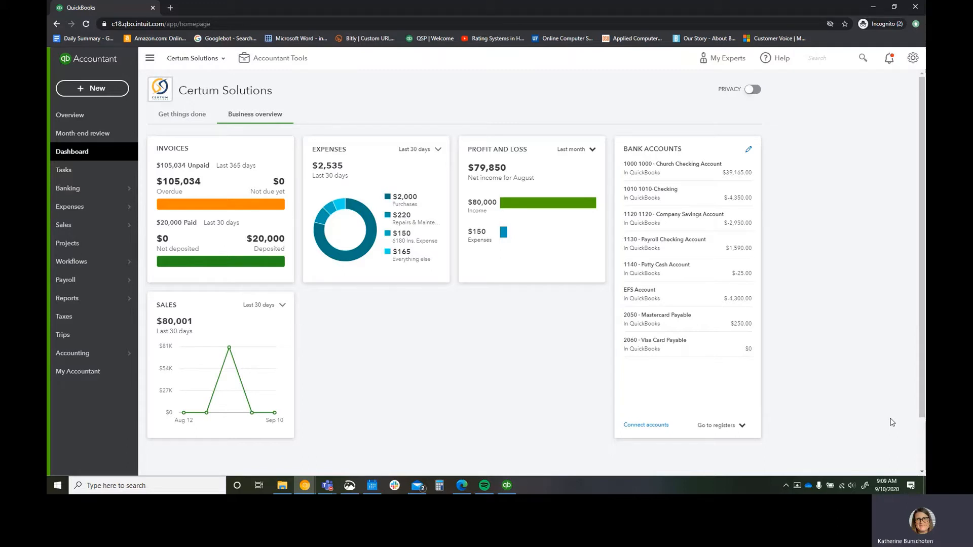
Step: View the invoice reminder email settings under Account and settings > Sales
{"action": "left_click", "coordinate": [912, 57]}
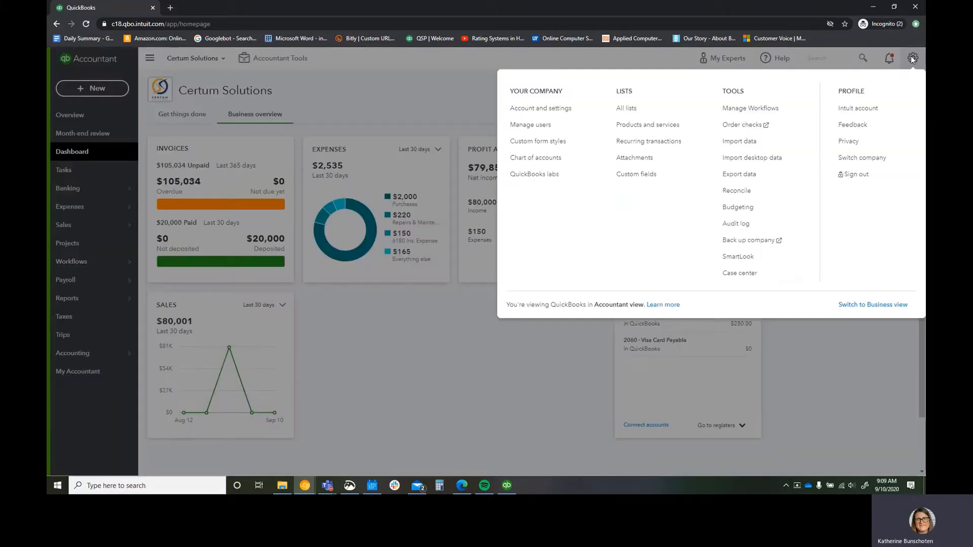
{"action": "left_click", "coordinate": [540, 108]}
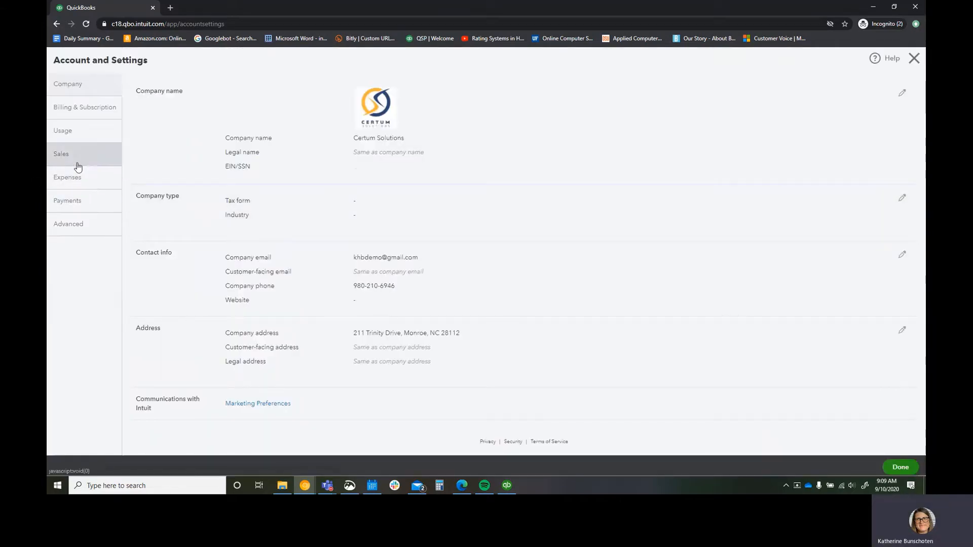
{"action": "left_click", "coordinate": [61, 153]}
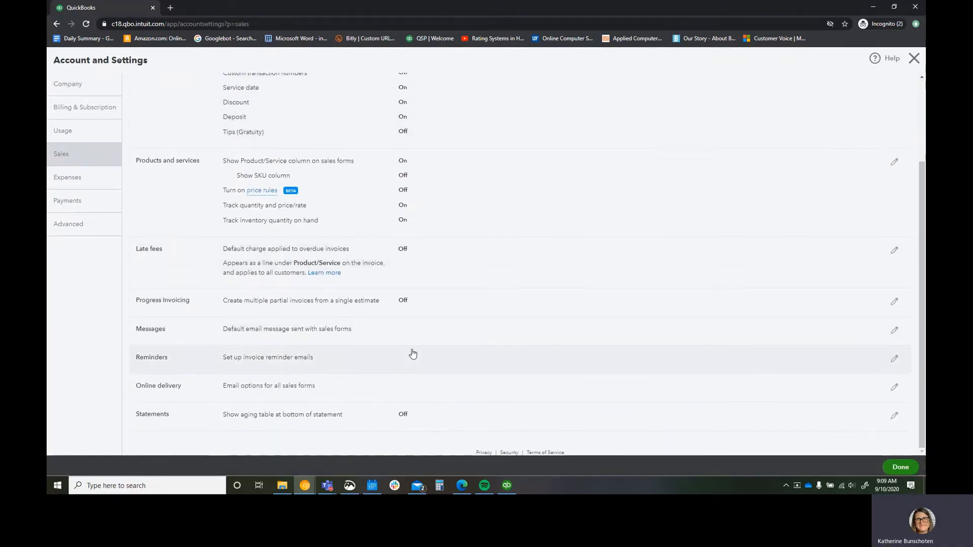
{"action": "left_click", "coordinate": [893, 359]}
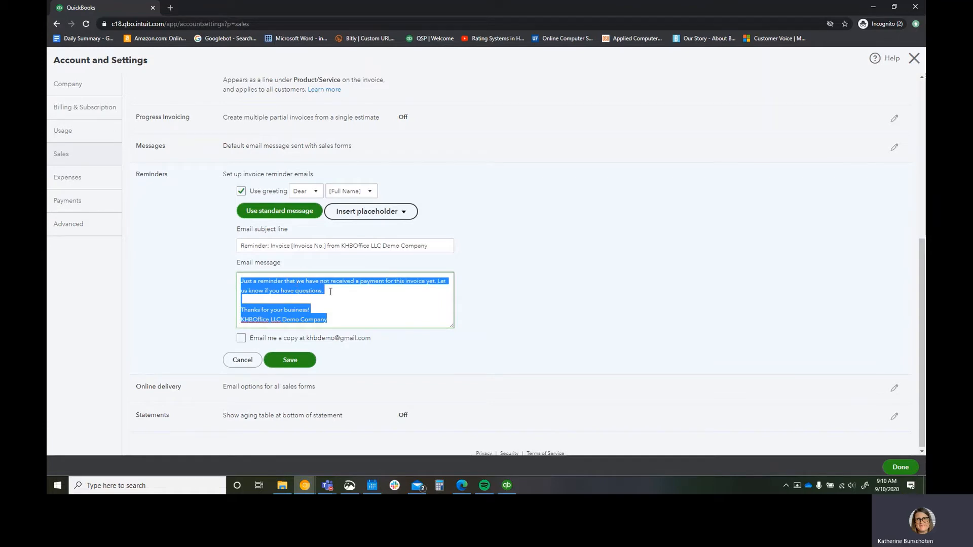
{"action": "mouse_move", "coordinate": [269, 405]}
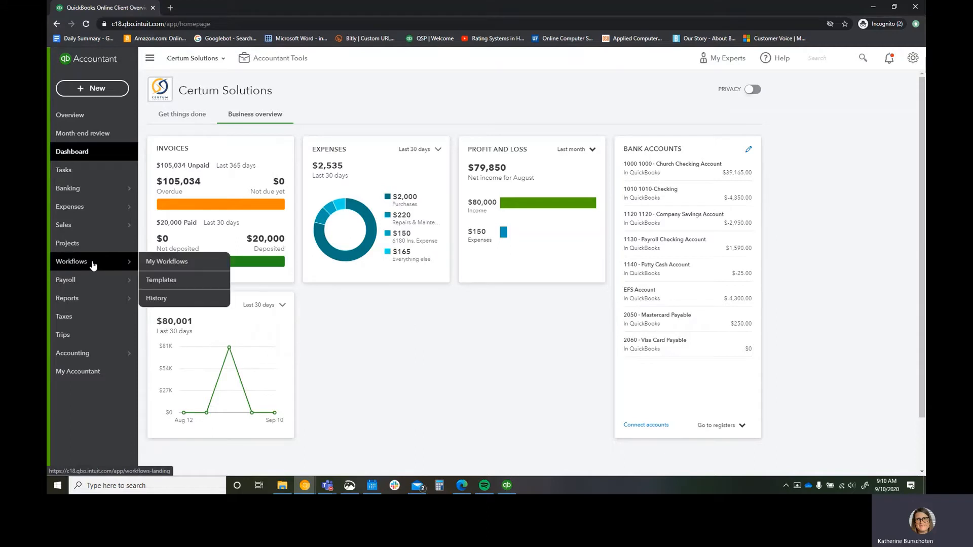
Step: Delete both Payment due reminder workflows from My Workflows
{"action": "left_click", "coordinate": [166, 261]}
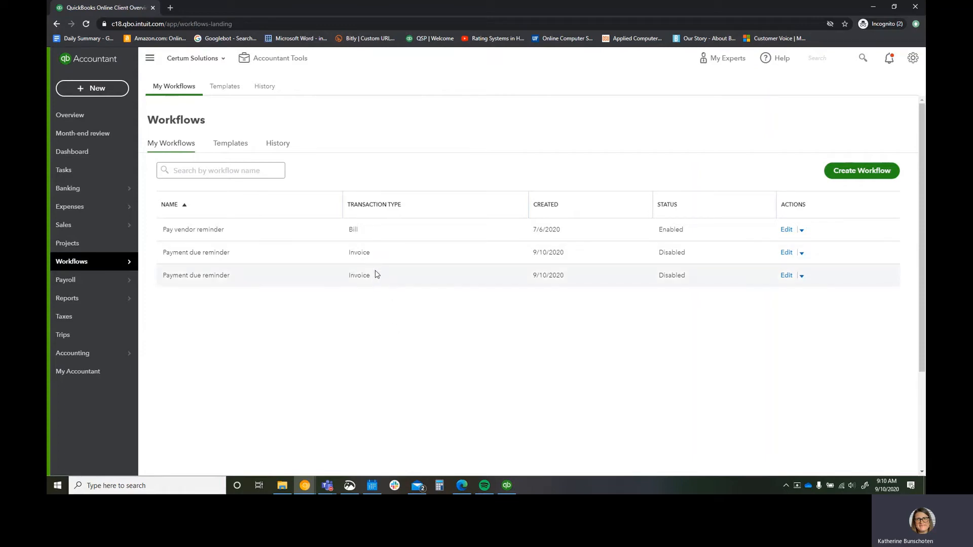
{"action": "mouse_move", "coordinate": [437, 401]}
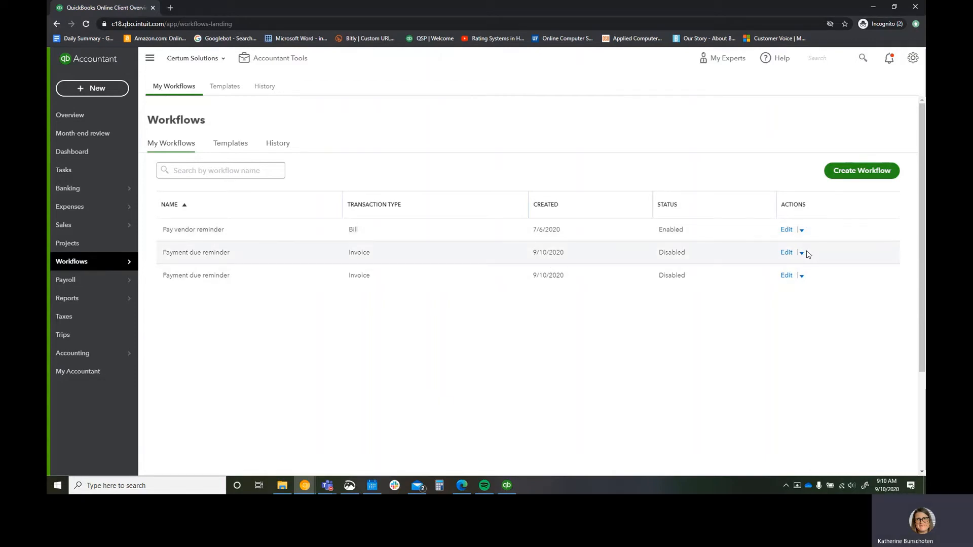
{"action": "left_click", "coordinate": [801, 252]}
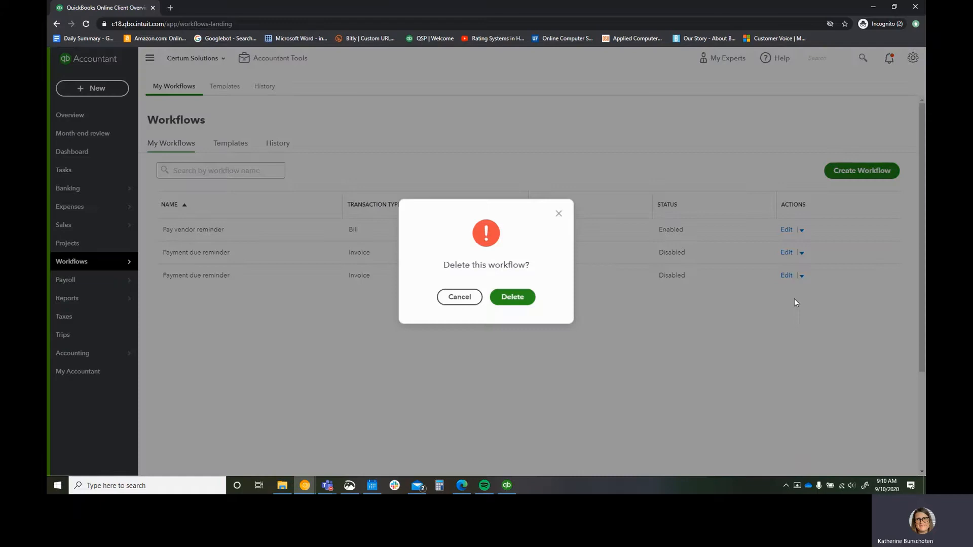
{"action": "left_click", "coordinate": [512, 297]}
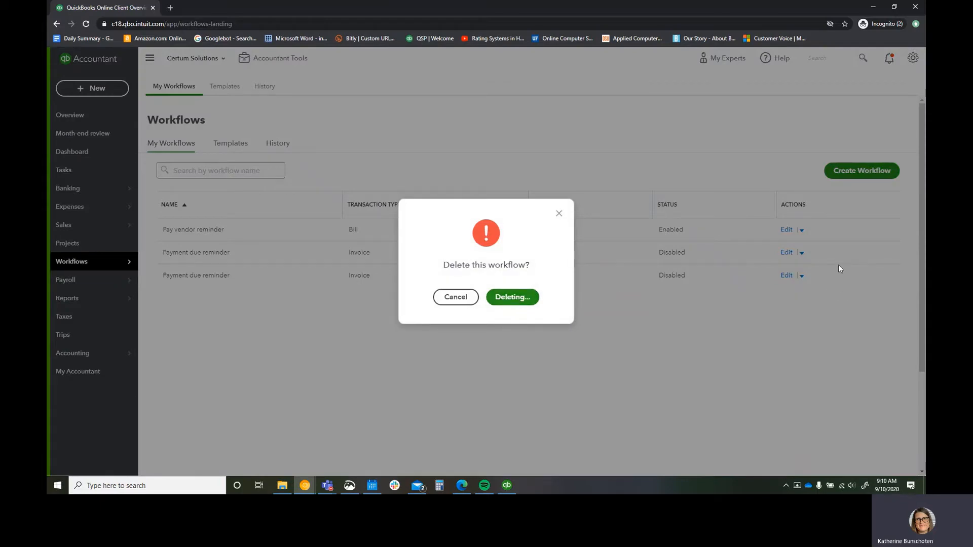
{"action": "left_click", "coordinate": [511, 297]}
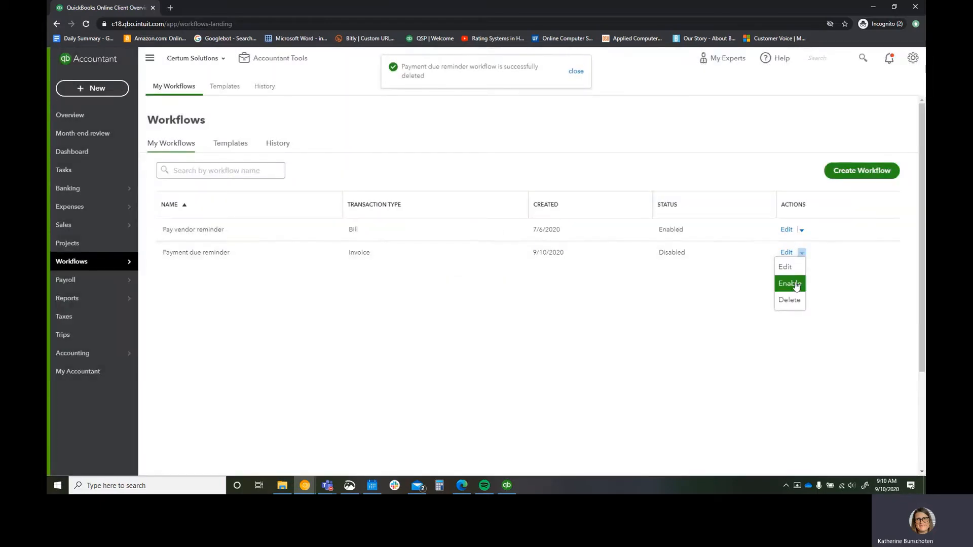
{"action": "left_click", "coordinate": [789, 300]}
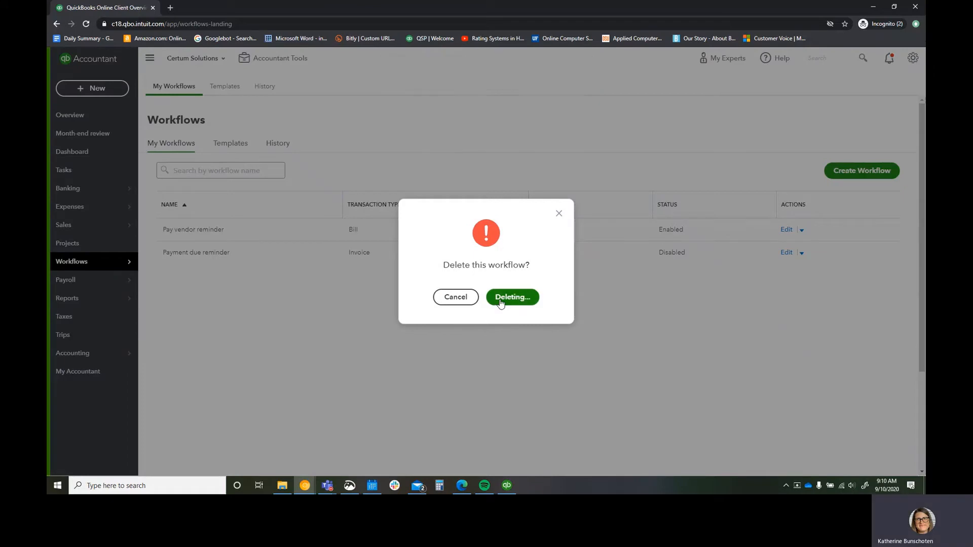
{"action": "left_click", "coordinate": [511, 297]}
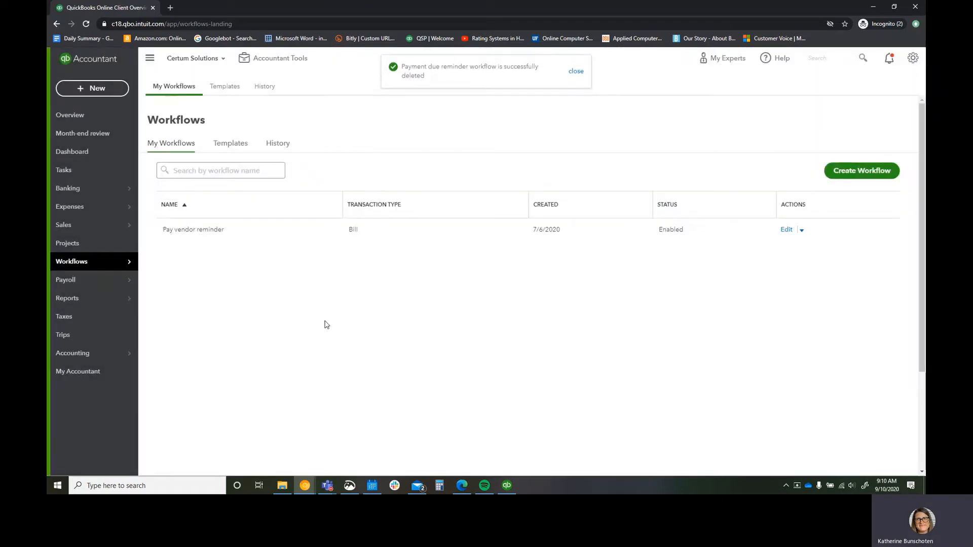
{"action": "left_click", "coordinate": [576, 71]}
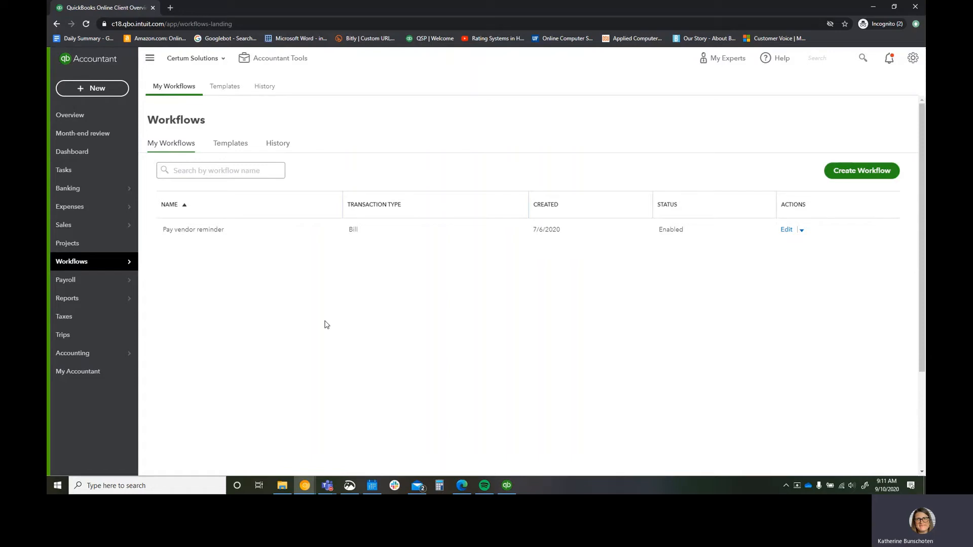
{"action": "mouse_move", "coordinate": [230, 143]}
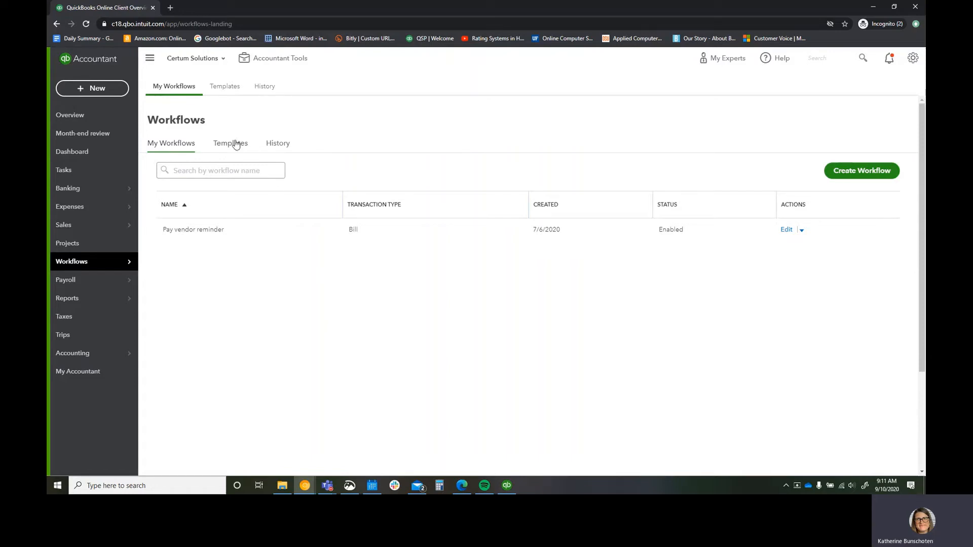
Step: Start a new workflow from the Payment due reminder template
{"action": "left_click", "coordinate": [230, 143]}
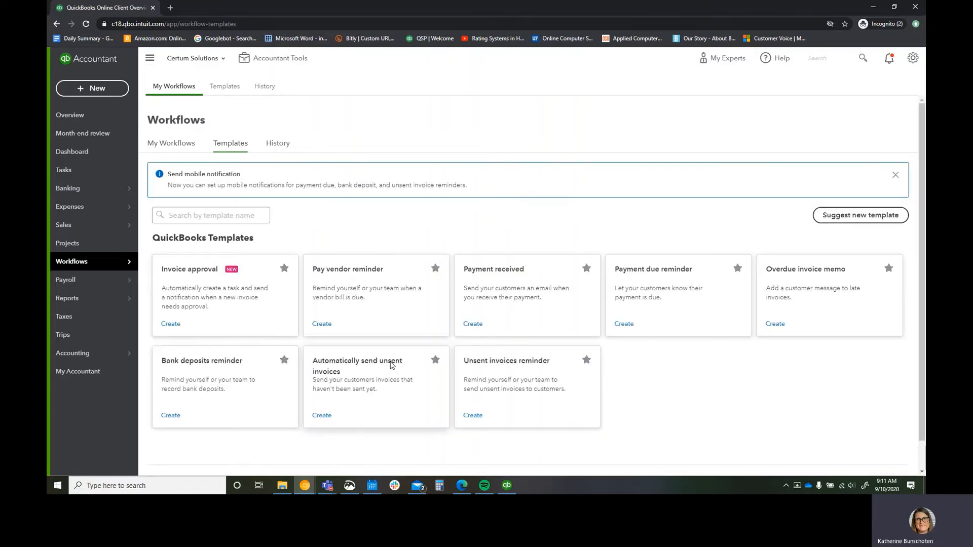
{"action": "mouse_move", "coordinate": [640, 295]}
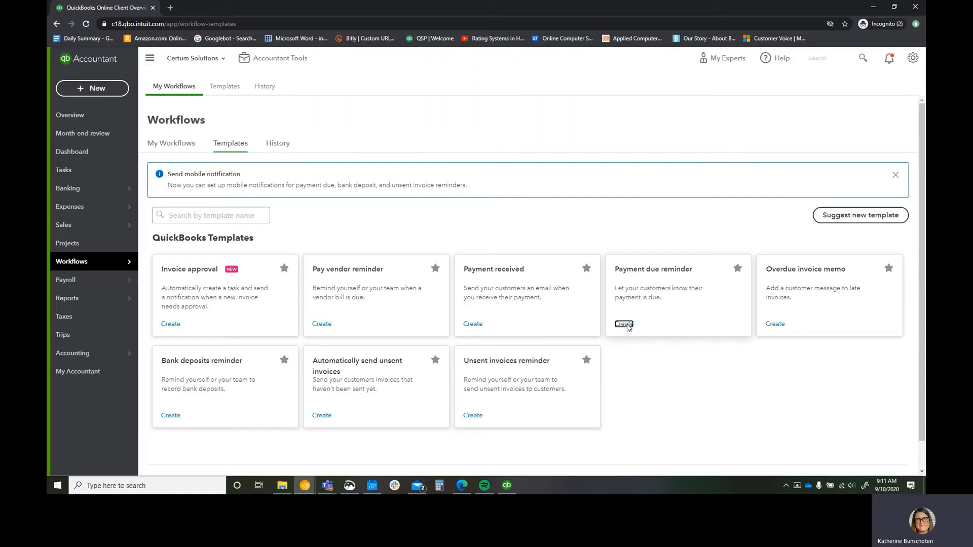
{"action": "left_click", "coordinate": [623, 323]}
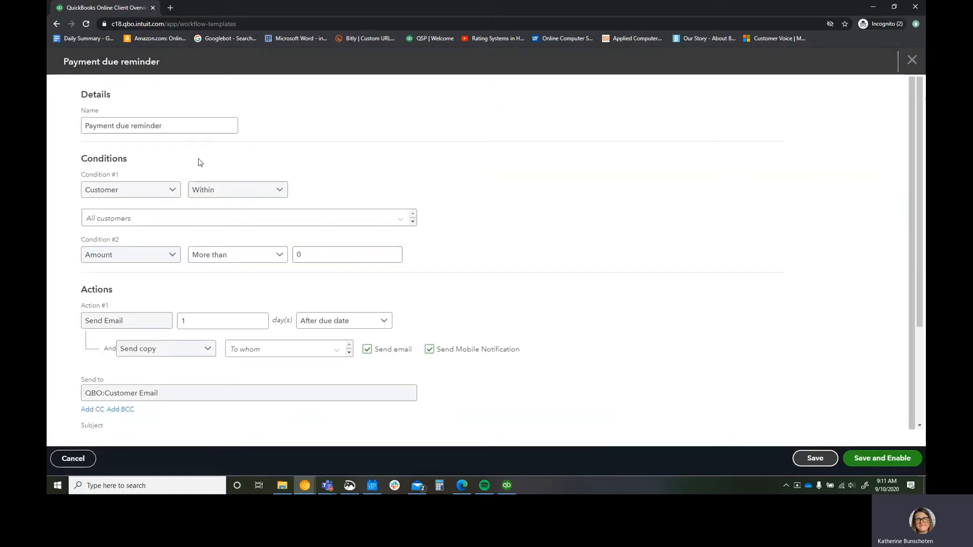
Step: Name the workflow Payment due reminder 1 and set the email wait to 5 days
{"action": "left_click", "coordinate": [159, 126]}
{"action": "type", "text": " 1"}
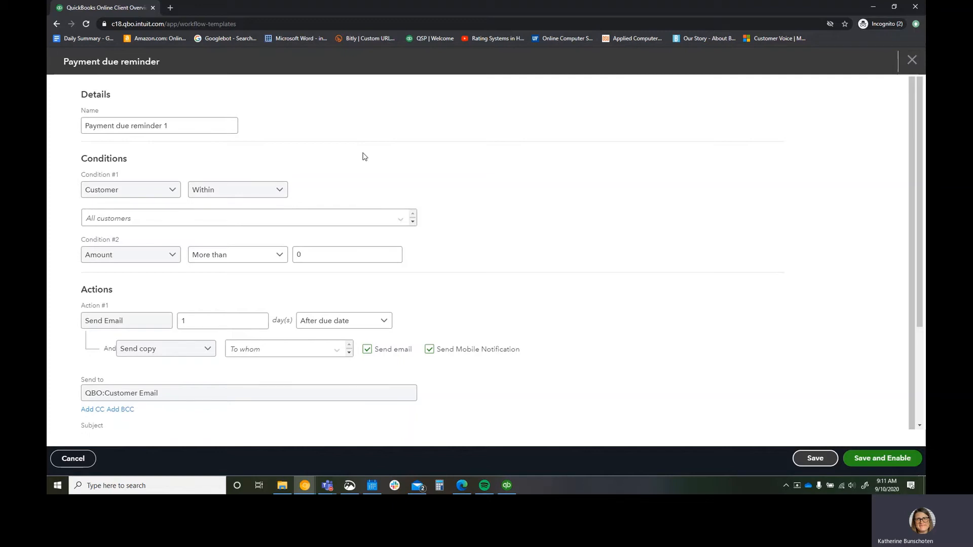
{"action": "mouse_move", "coordinate": [341, 311]}
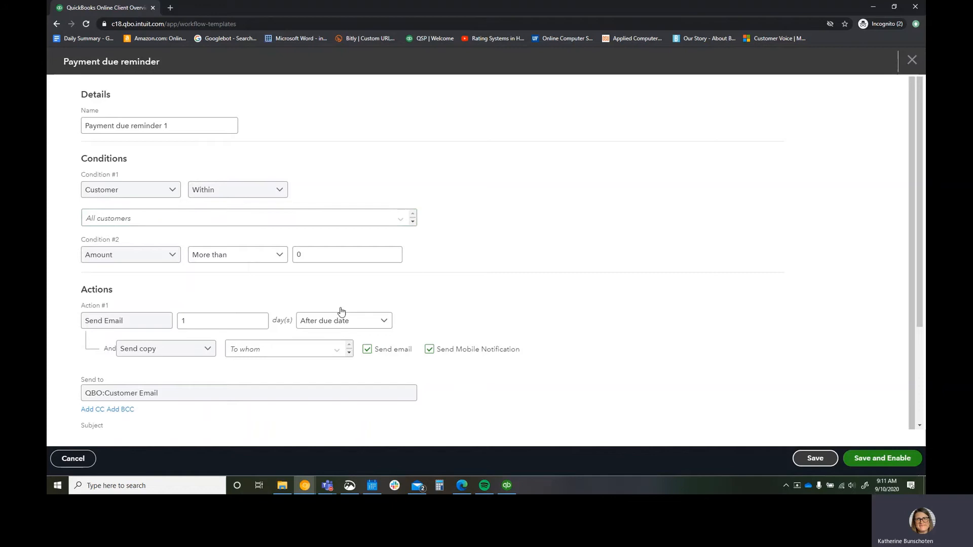
{"action": "left_click", "coordinate": [159, 125]}
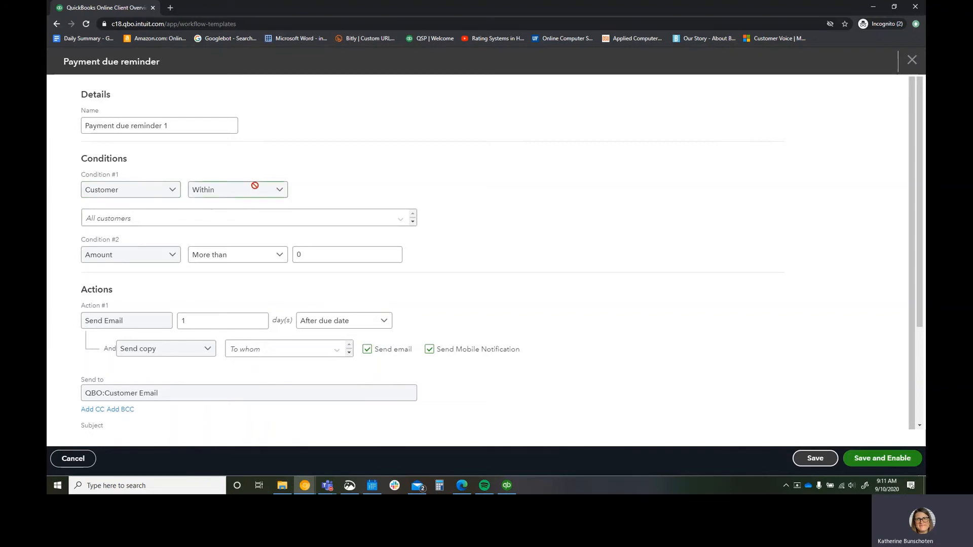
{"action": "mouse_move", "coordinate": [131, 255]}
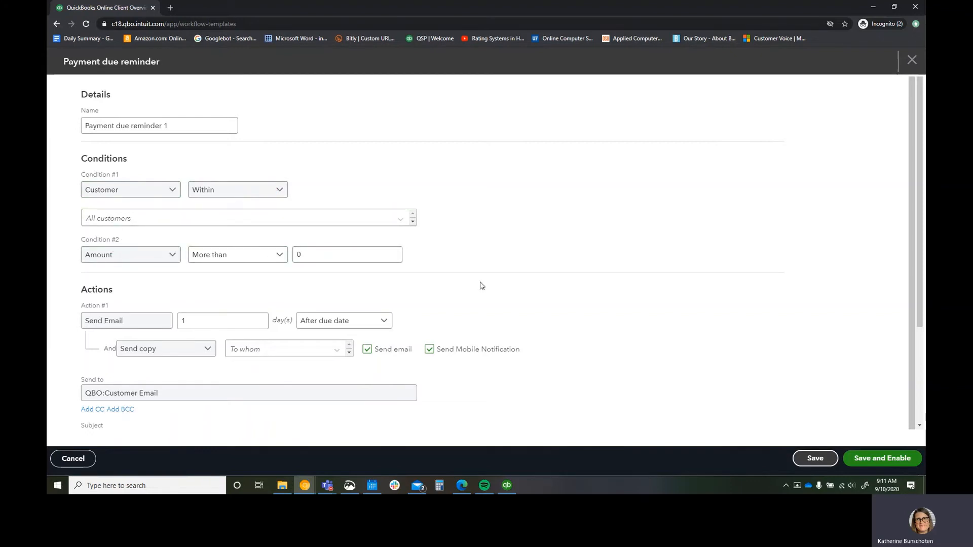
{"action": "scroll", "scroll_direction": "down", "scroll_amount": 3}
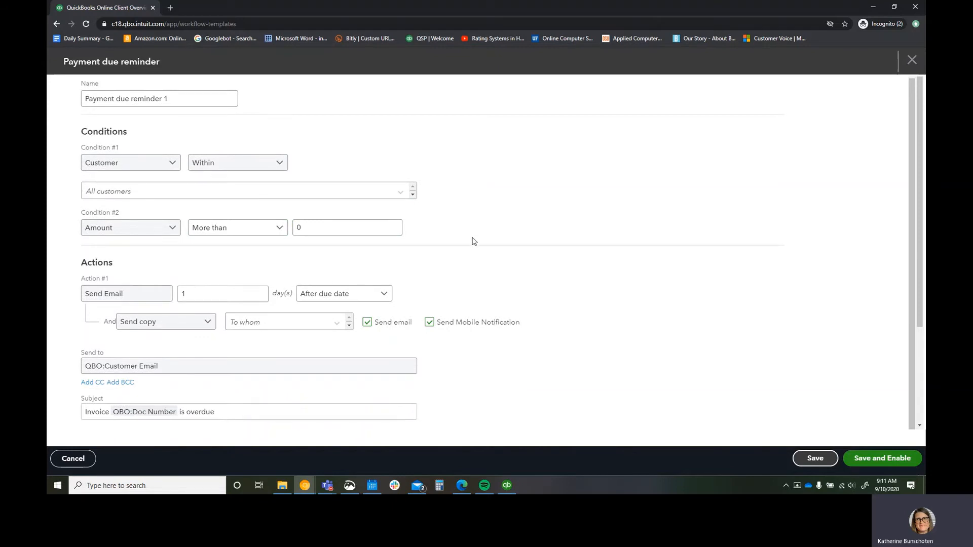
{"action": "left_click", "coordinate": [221, 294]}
{"action": "type", "text": "5"}
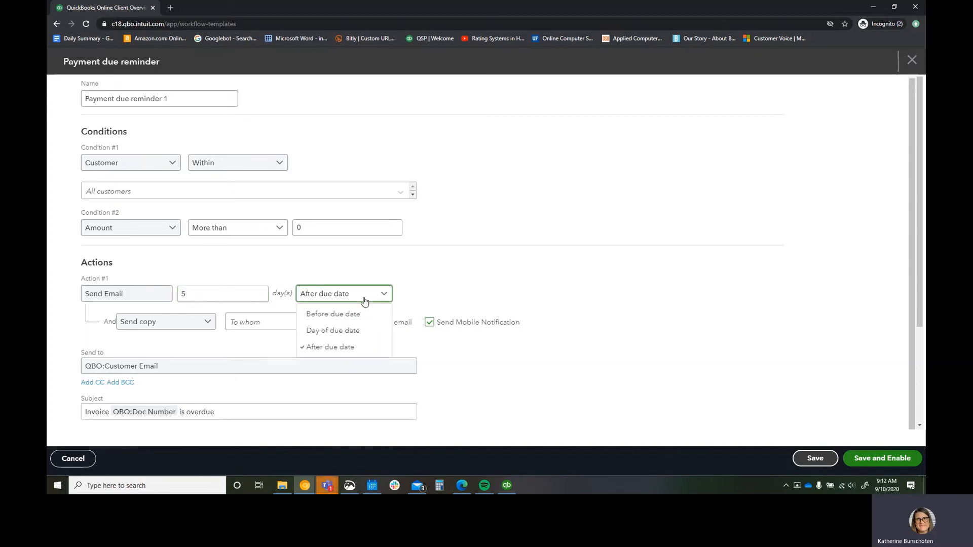
Step: Send reminder 1 before the due date and copy a team member on it
{"action": "left_click", "coordinate": [334, 314]}
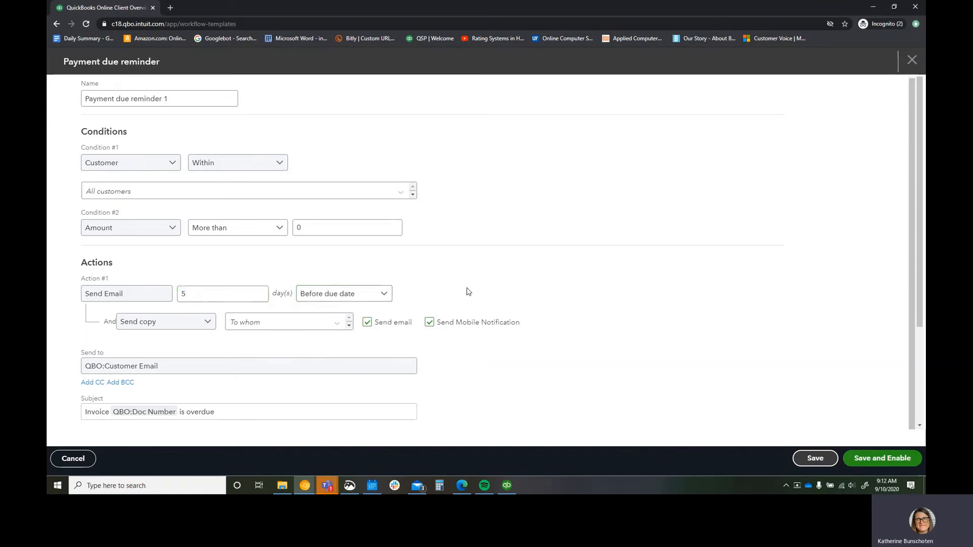
{"action": "mouse_move", "coordinate": [284, 338]}
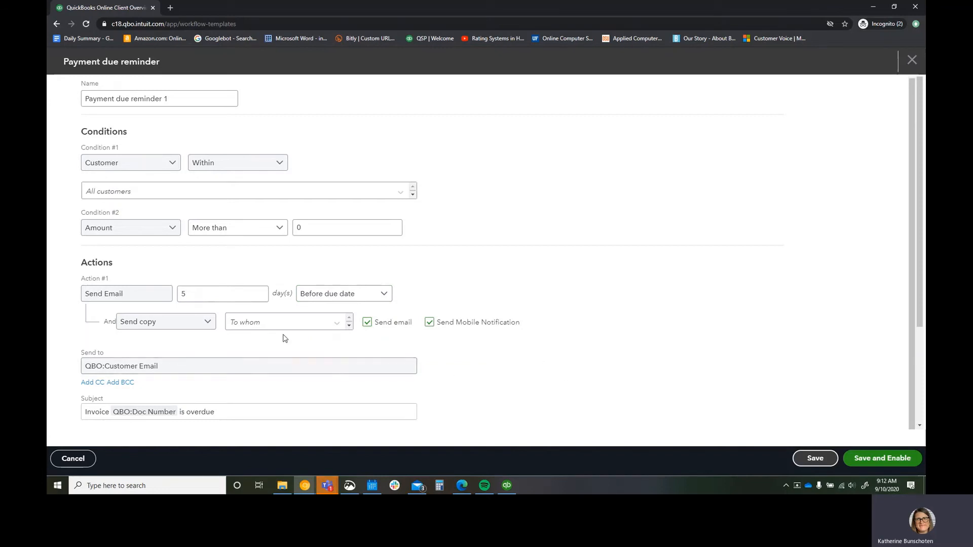
{"action": "left_click", "coordinate": [286, 321]}
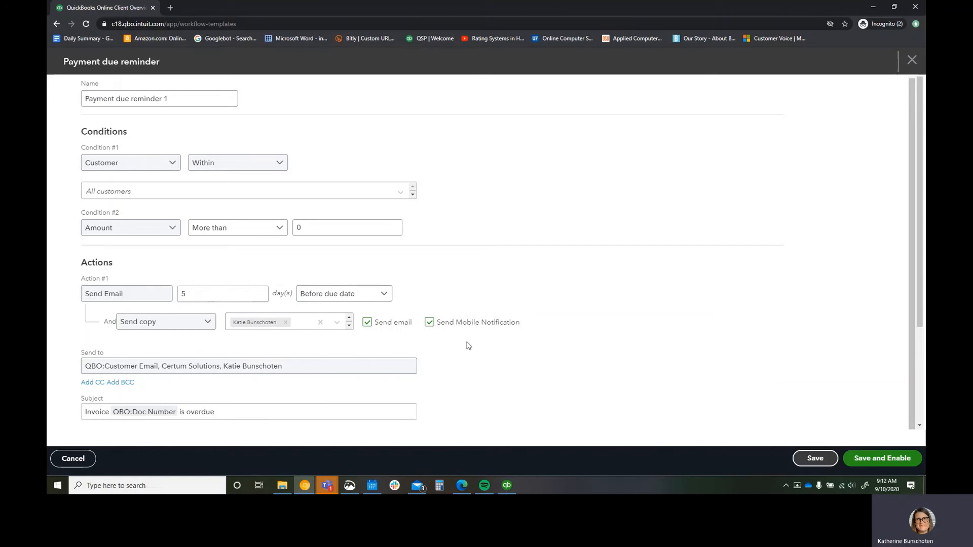
{"action": "scroll", "scroll_direction": "down", "scroll_amount": 3}
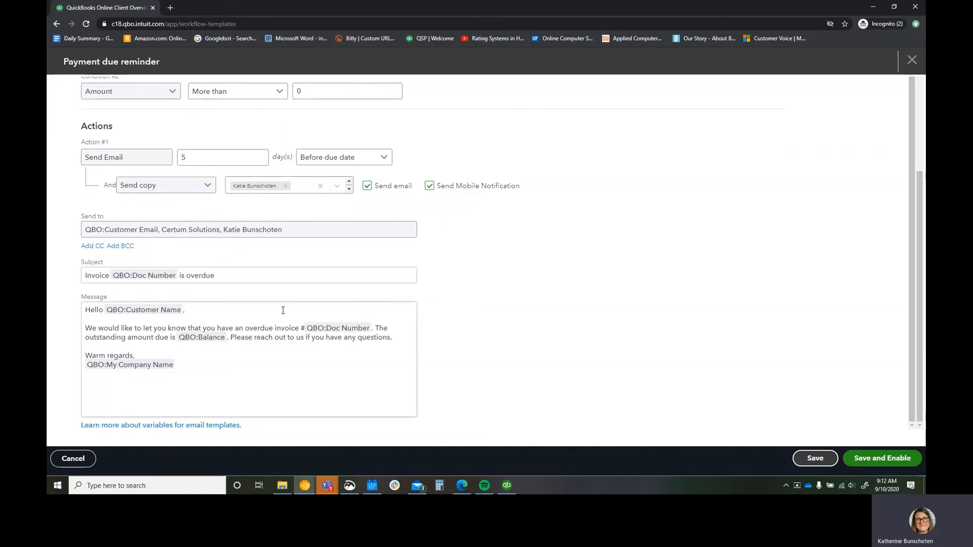
{"action": "mouse_move", "coordinate": [471, 348]}
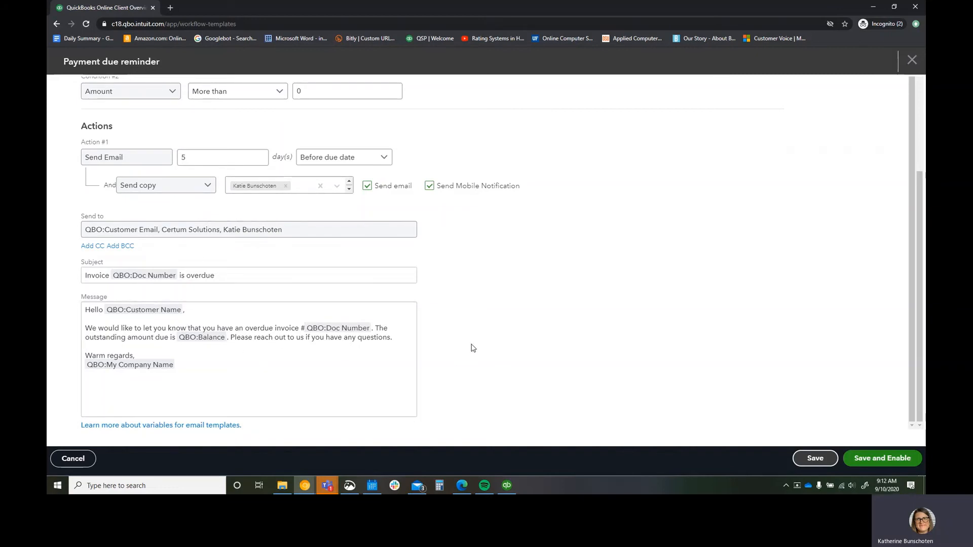
{"action": "mouse_move", "coordinate": [214, 425]}
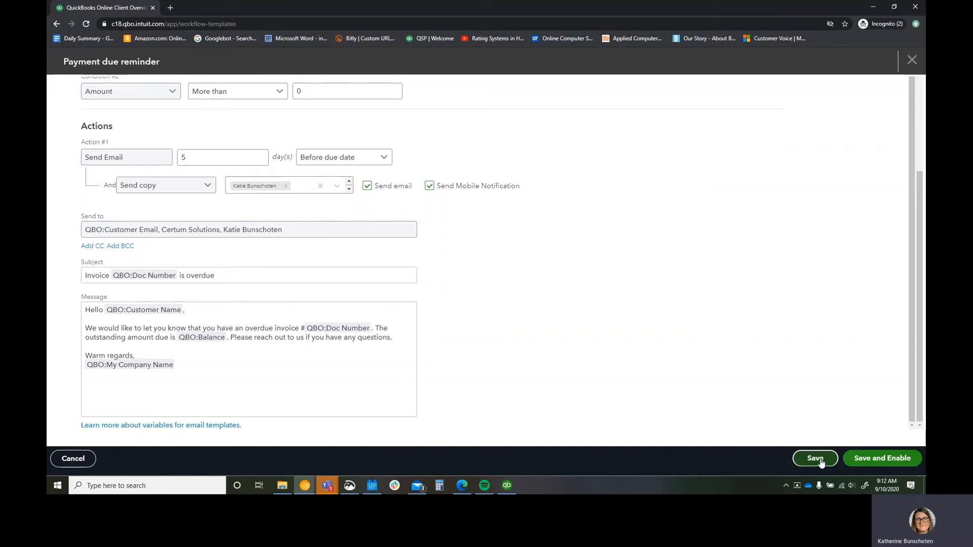
Step: Save Payment due reminder 1 disabled and return to the workflow templates
{"action": "left_click", "coordinate": [814, 458]}
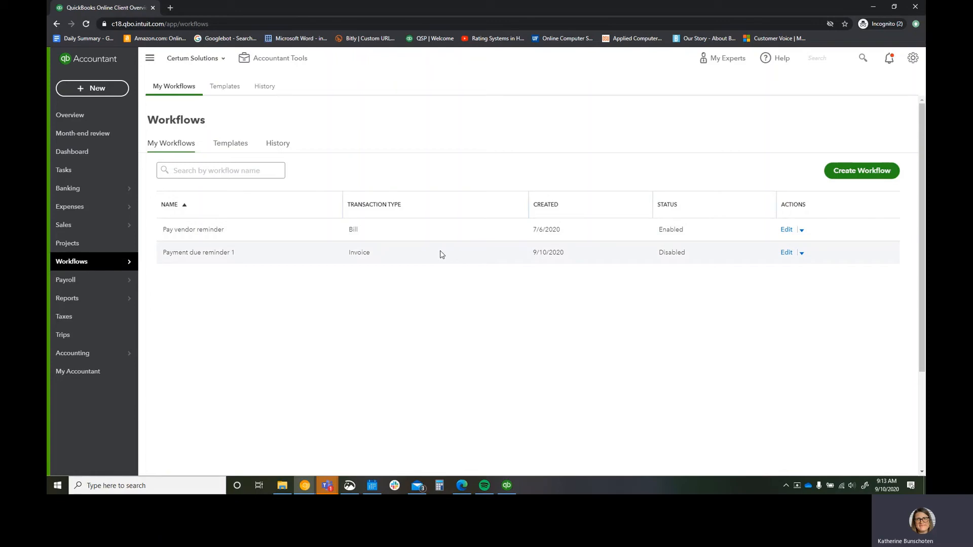
{"action": "mouse_move", "coordinate": [590, 398]}
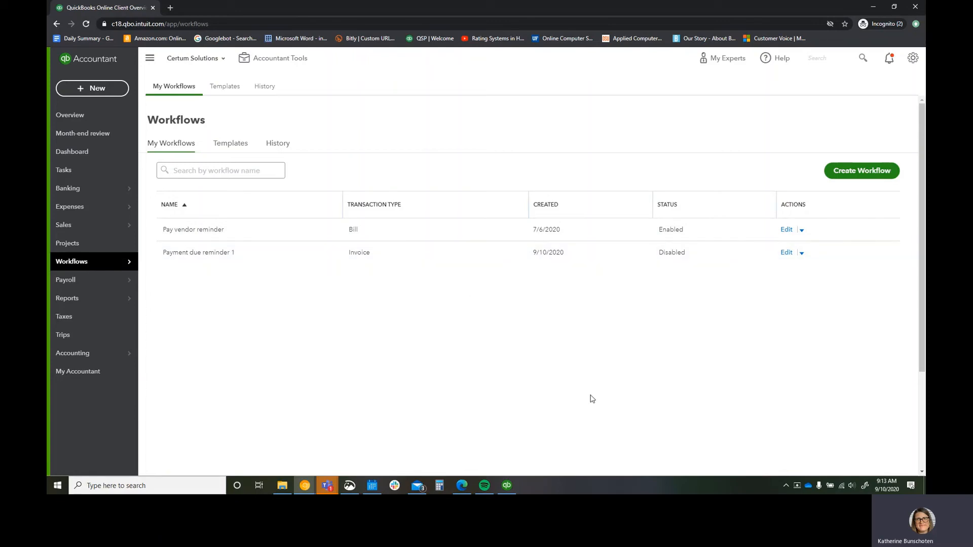
{"action": "left_click", "coordinate": [230, 143]}
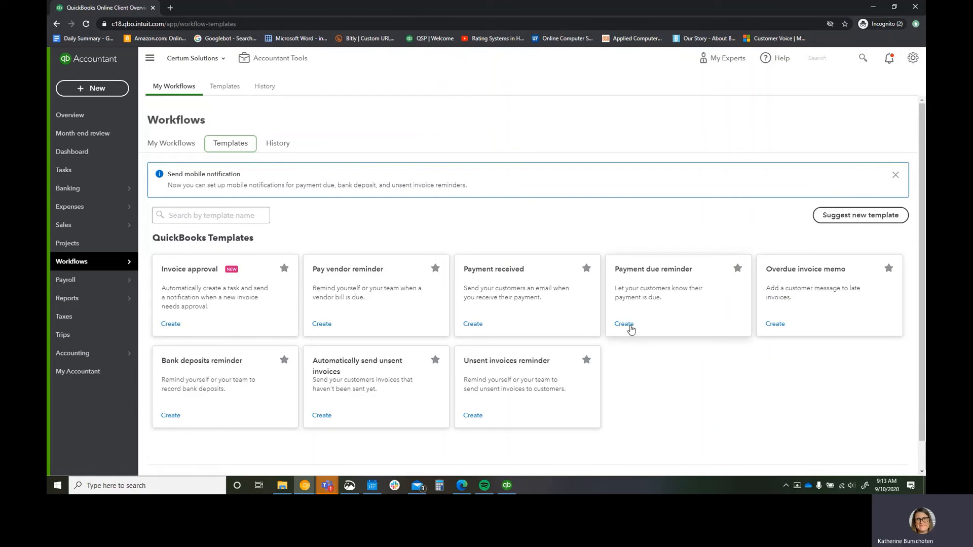
Step: Create Payment due reminder 2 from the template, emailing on the day of the due date
{"action": "left_click", "coordinate": [623, 323]}
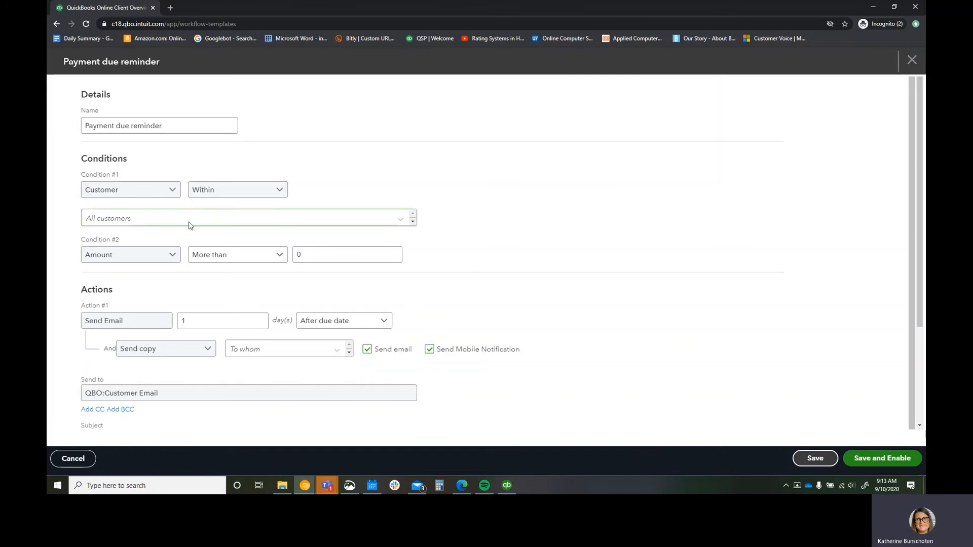
{"action": "left_click", "coordinate": [222, 320]}
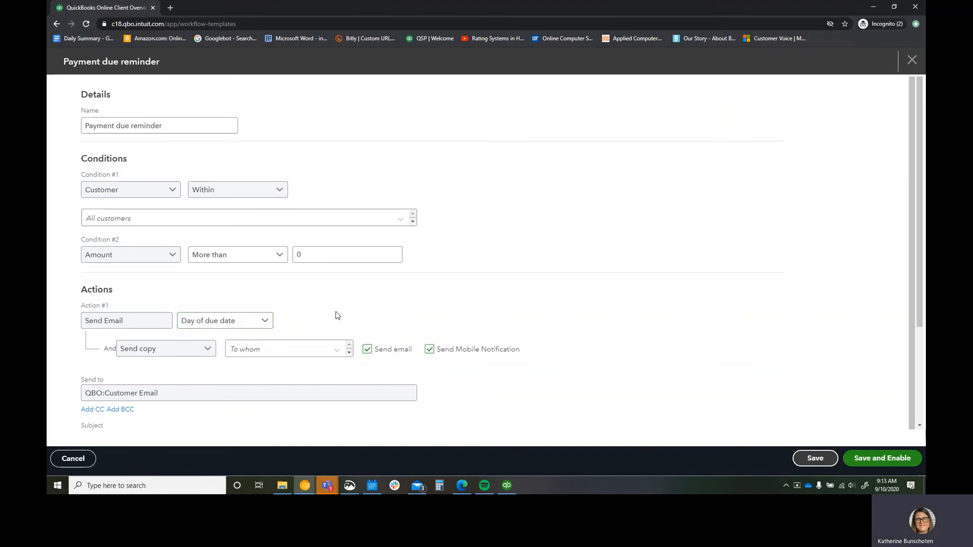
{"action": "scroll", "scroll_direction": "down", "scroll_amount": 3}
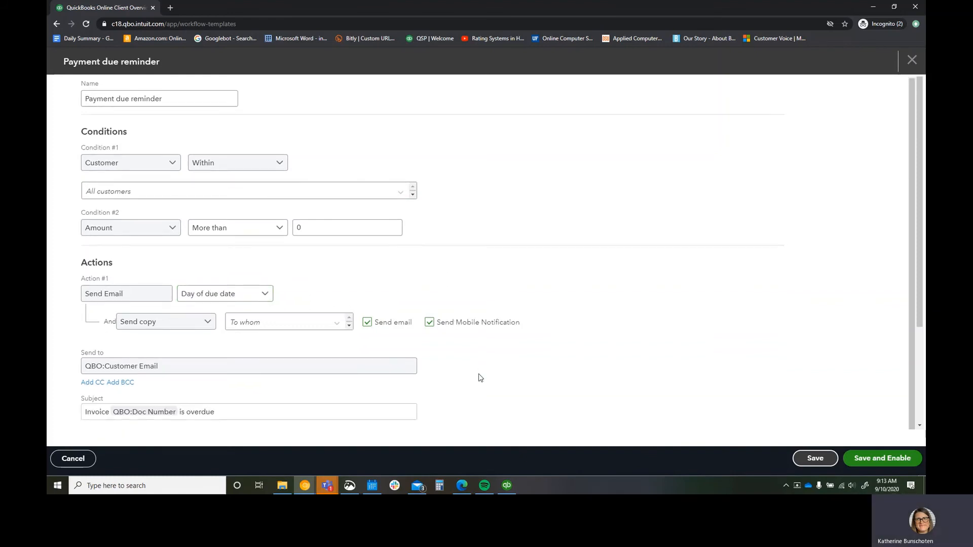
{"action": "left_click", "coordinate": [241, 411]}
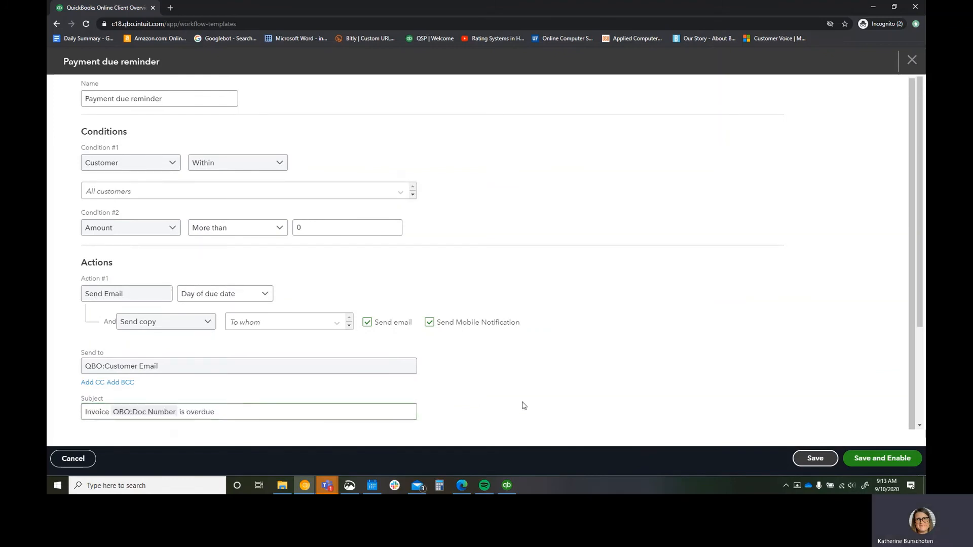
{"action": "scroll", "scroll_direction": "down", "scroll_amount": 3}
{"action": "type", "text": " 2"}
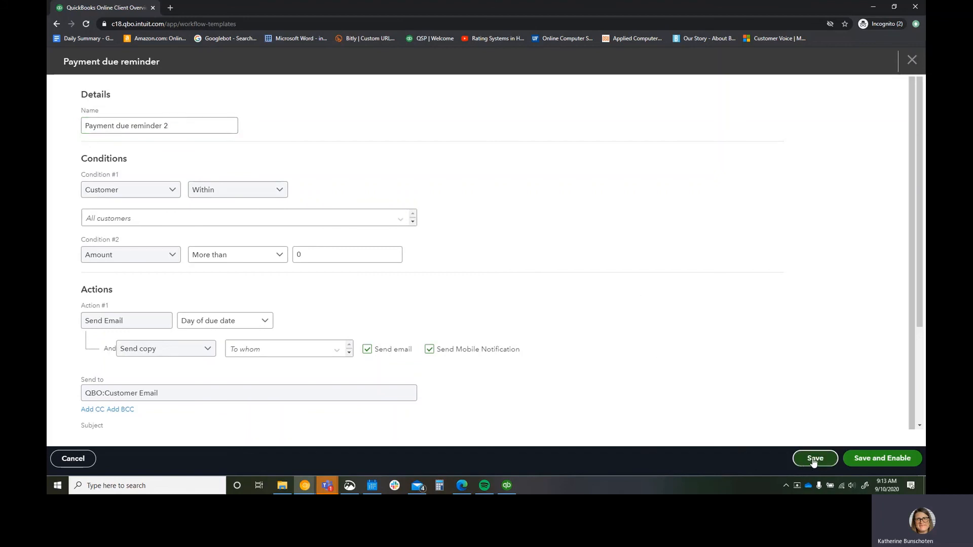
Step: Save Payment due reminder 2 disabled alongside reminder 1 in My Workflows
{"action": "left_click", "coordinate": [815, 458]}
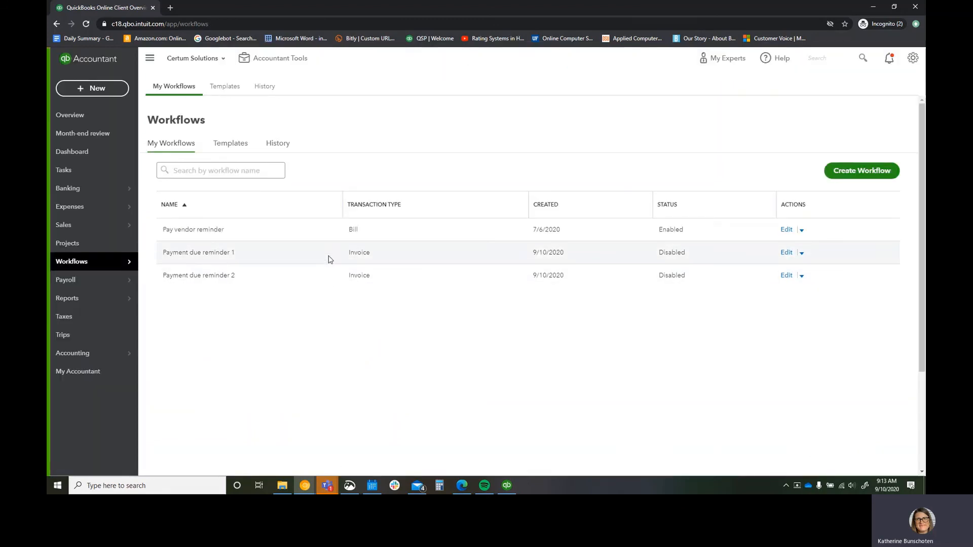
{"action": "mouse_move", "coordinate": [332, 274]}
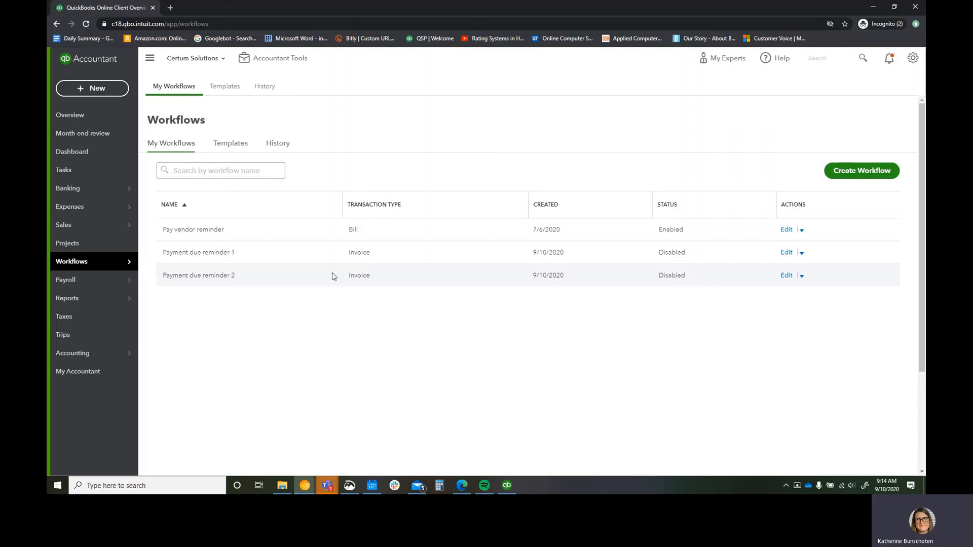
{"action": "mouse_move", "coordinate": [338, 287]}
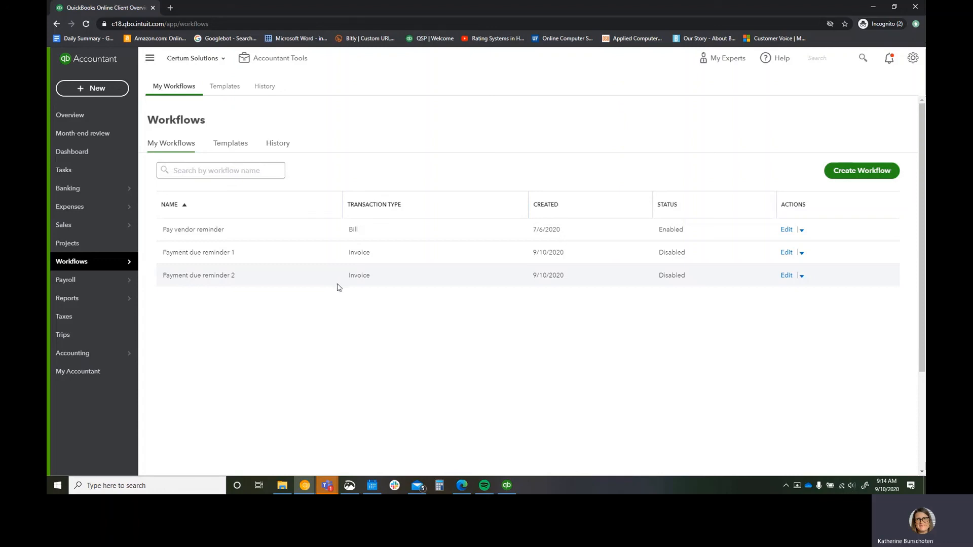